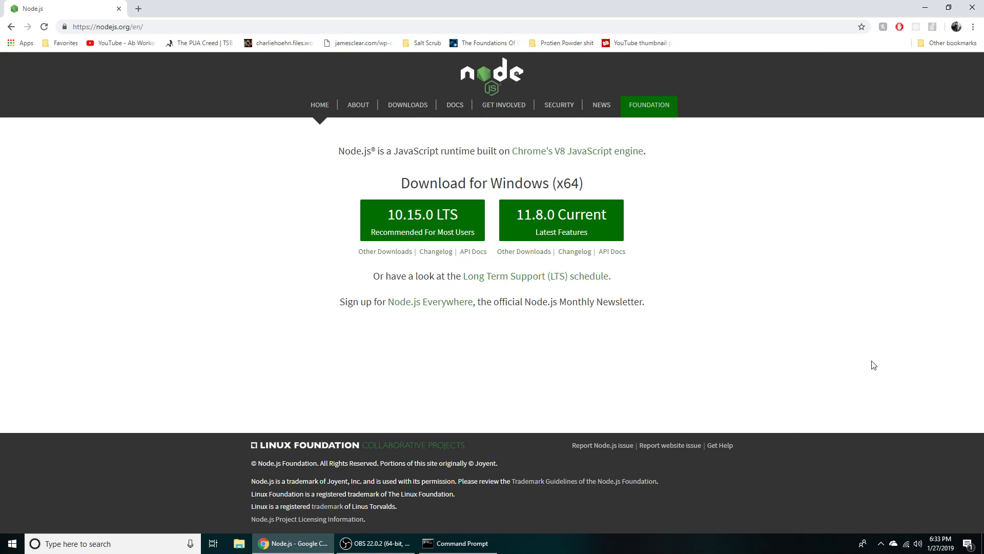
pyautogui.moveTo(319, 200)
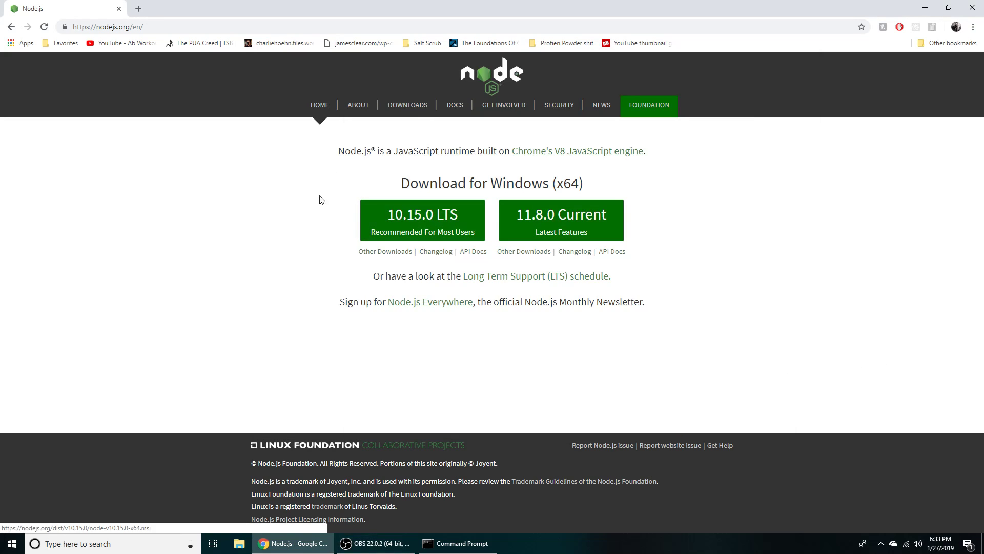
pyautogui.moveTo(488, 52)
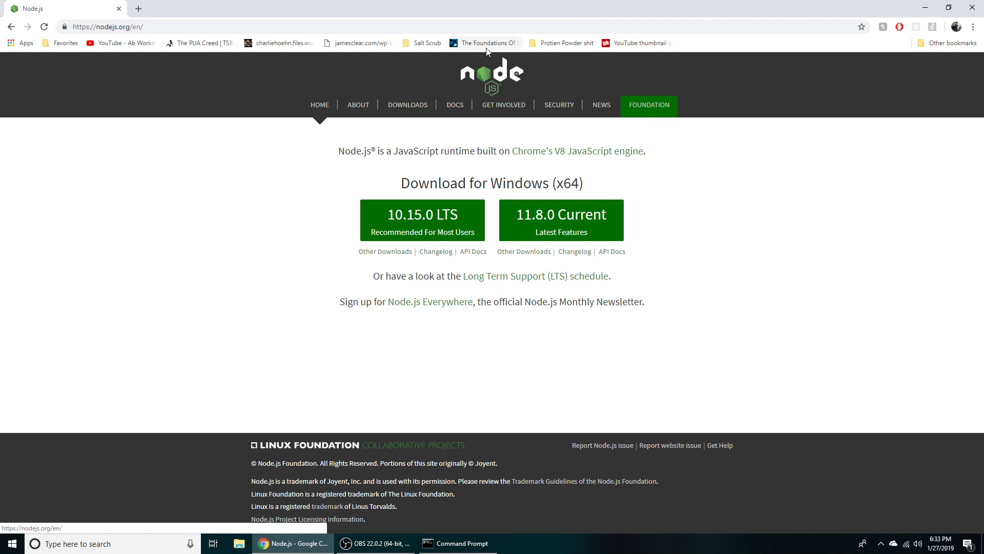
pyautogui.moveTo(483, 144)
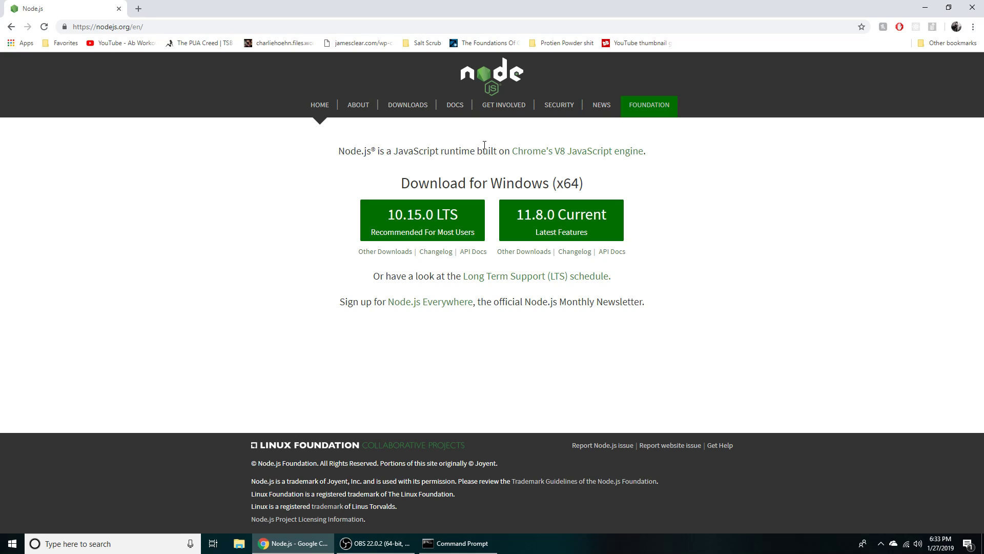
pyautogui.moveTo(816, 57)
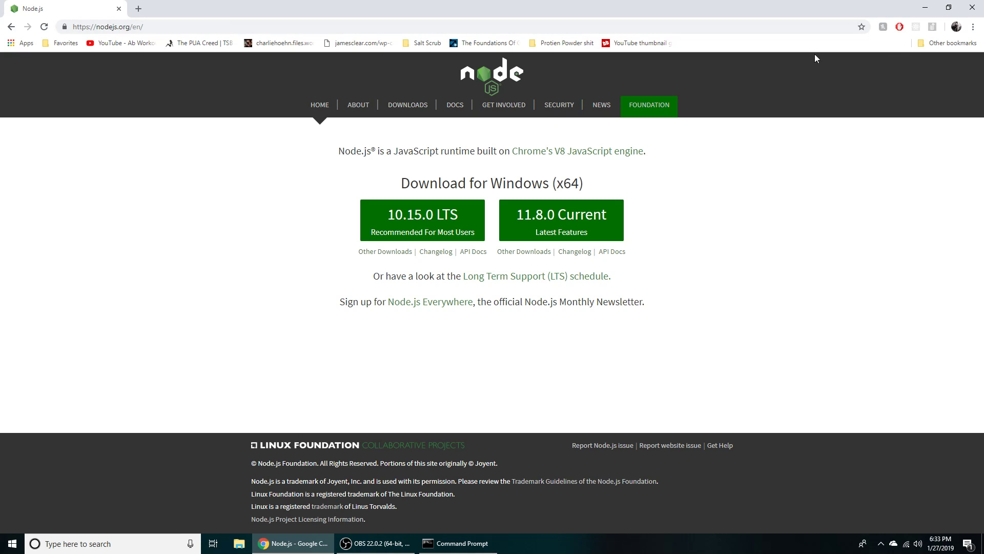
pyautogui.moveTo(95, 26)
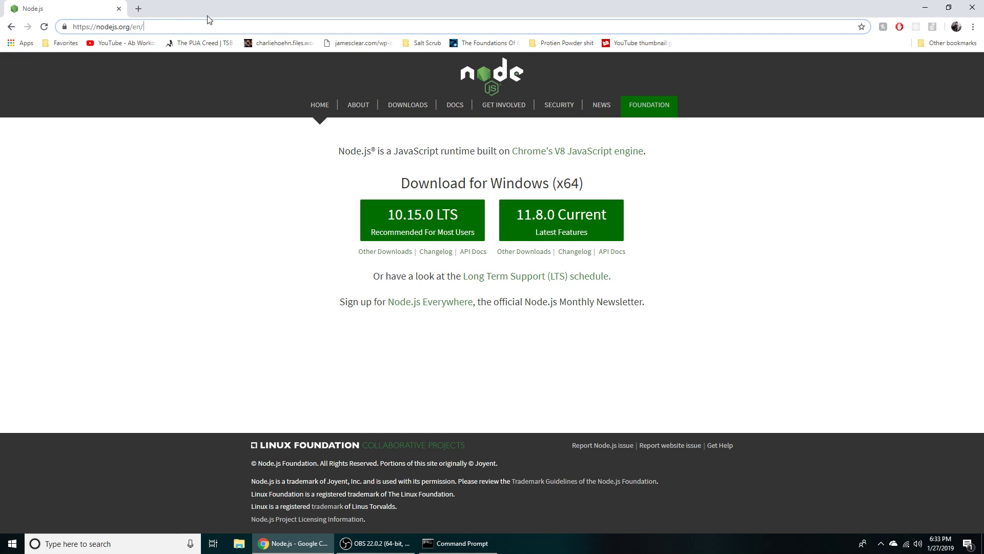
# - Download the Node.js 11.8.0 Current Windows .msi installer from the download page
pyautogui.click(110, 26)
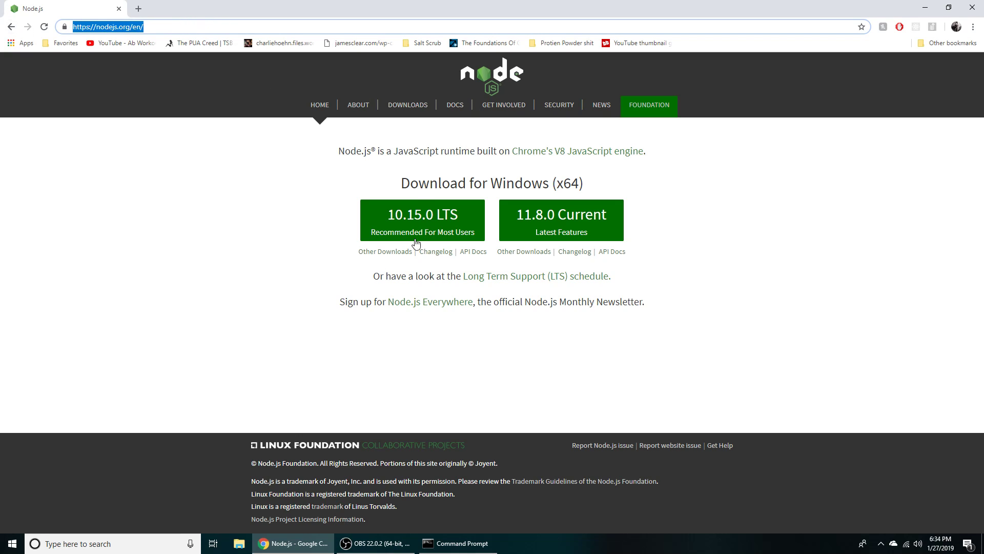
pyautogui.moveTo(456, 365)
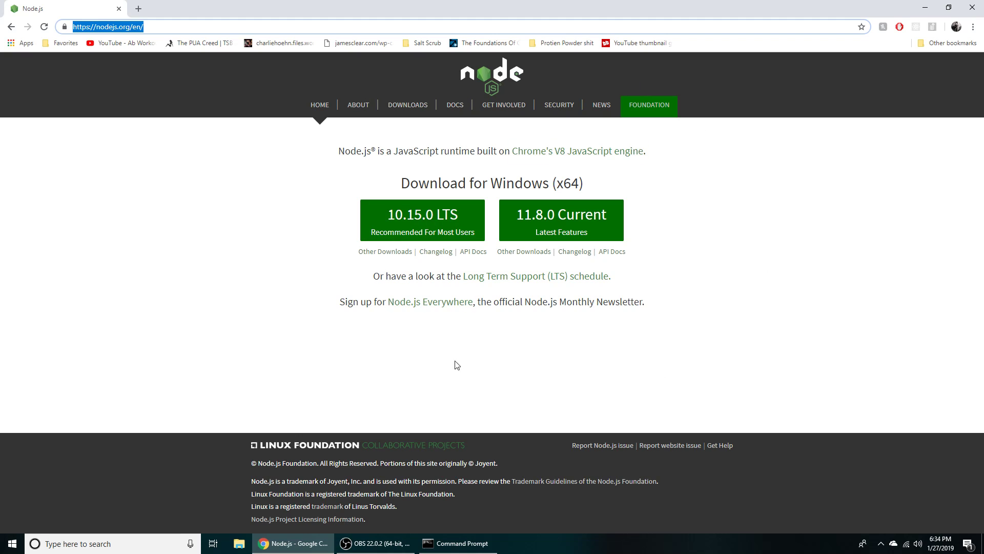
pyautogui.moveTo(438, 209)
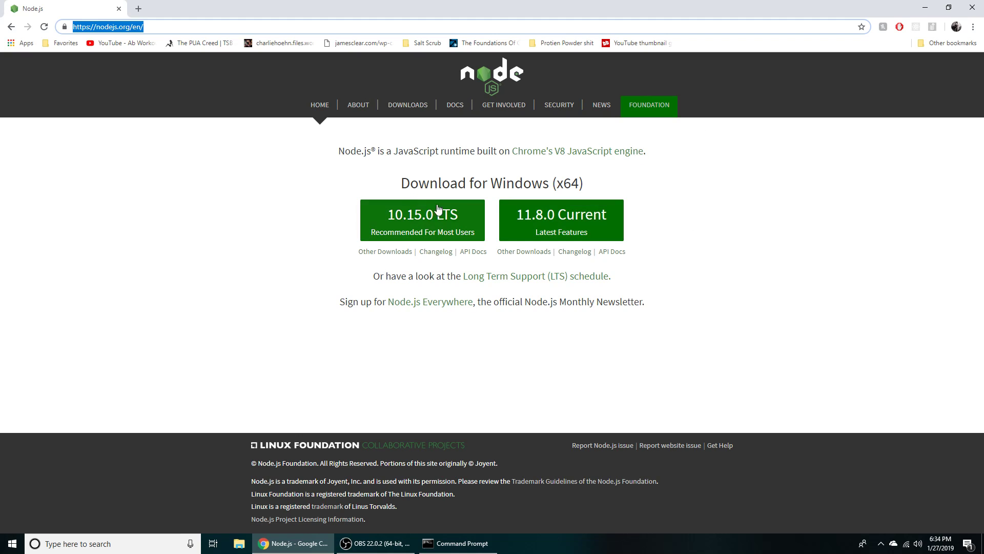
pyautogui.moveTo(561, 219)
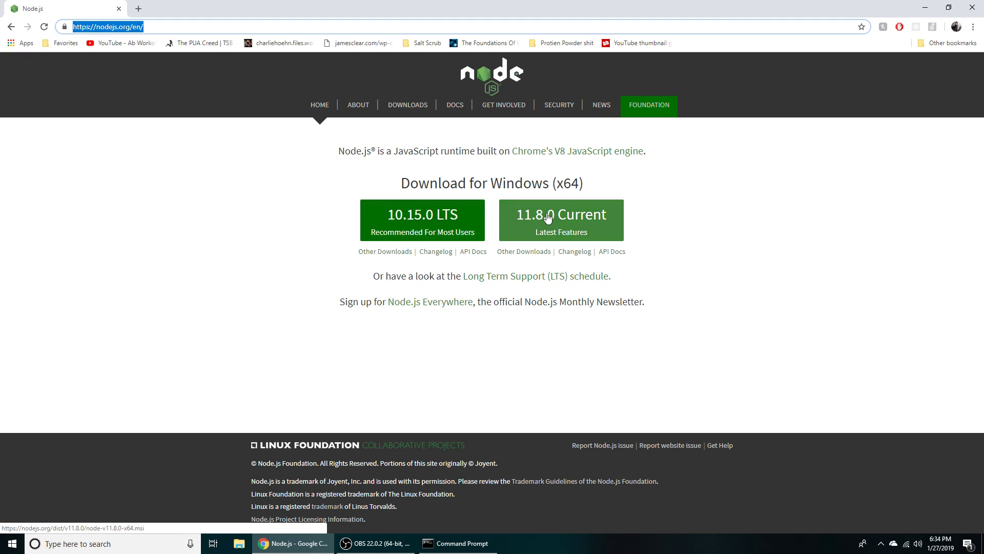
pyautogui.click(561, 219)
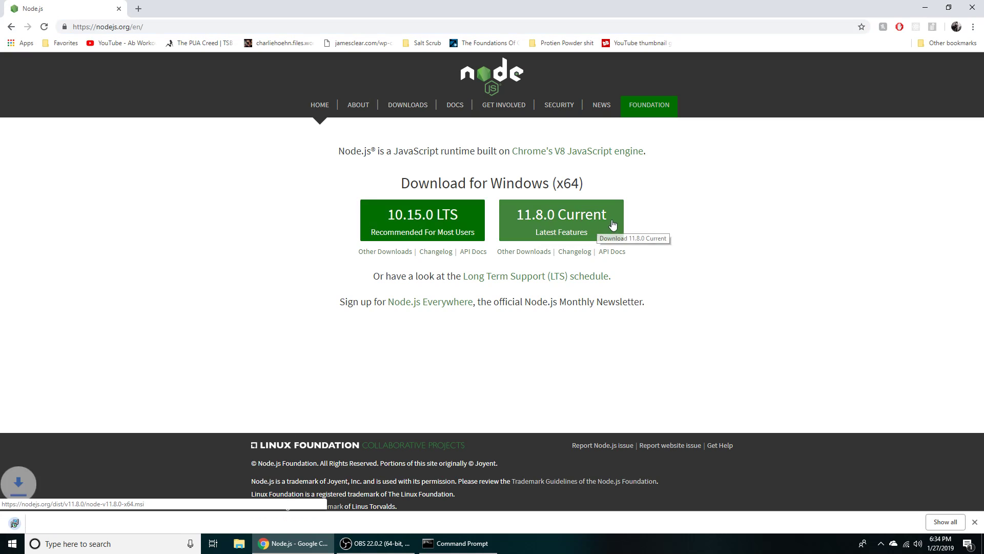
pyautogui.click(561, 220)
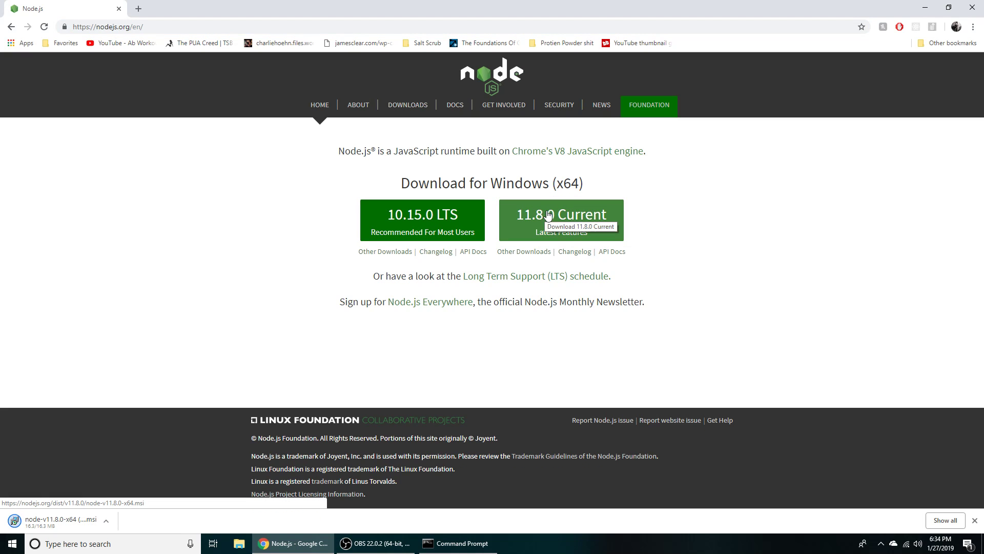
pyautogui.moveTo(592, 226)
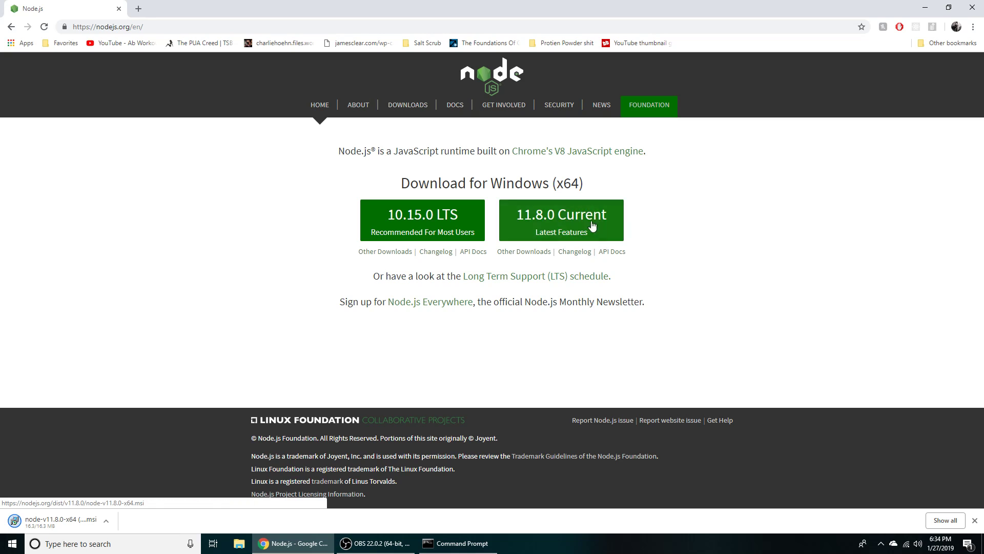
pyautogui.moveTo(533, 221)
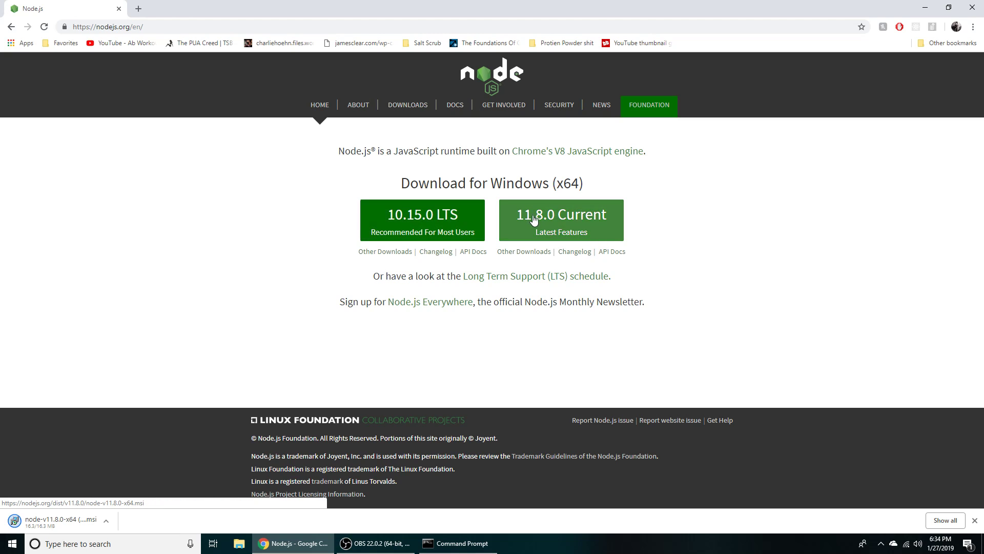
pyautogui.moveTo(382, 236)
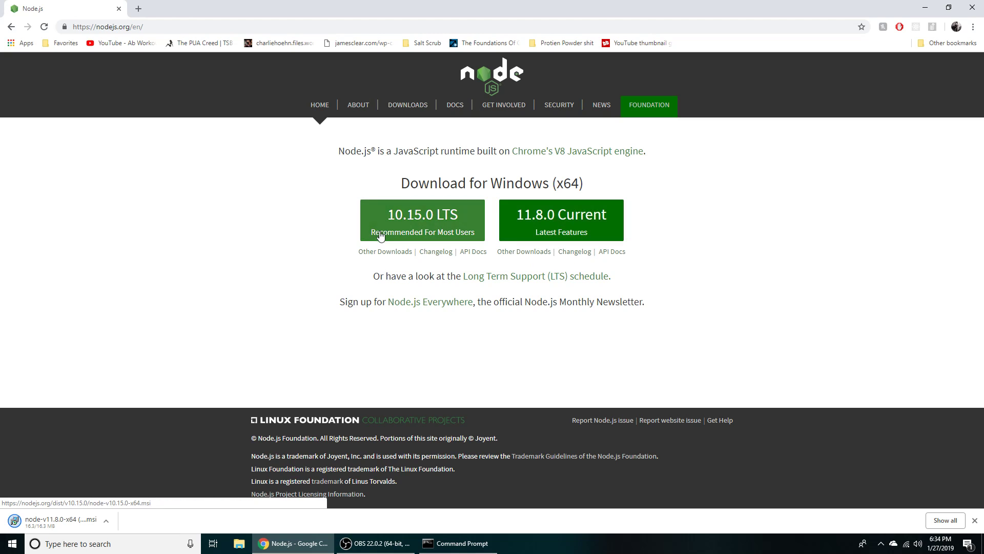
pyautogui.moveTo(493, 192)
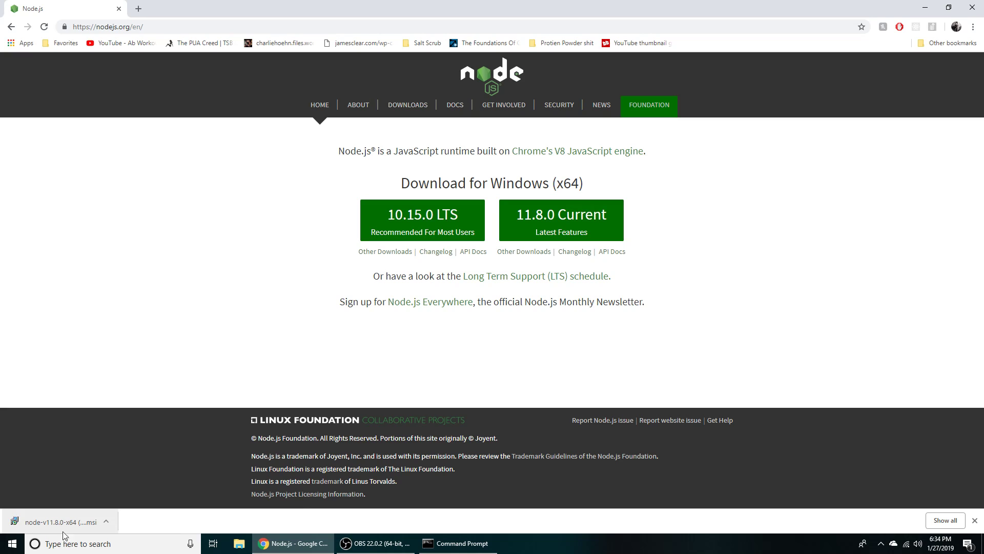
# - Launch the downloaded installer, accept the license terms and reach the C:\Program Files\nodejs\ destination page
pyautogui.click(56, 522)
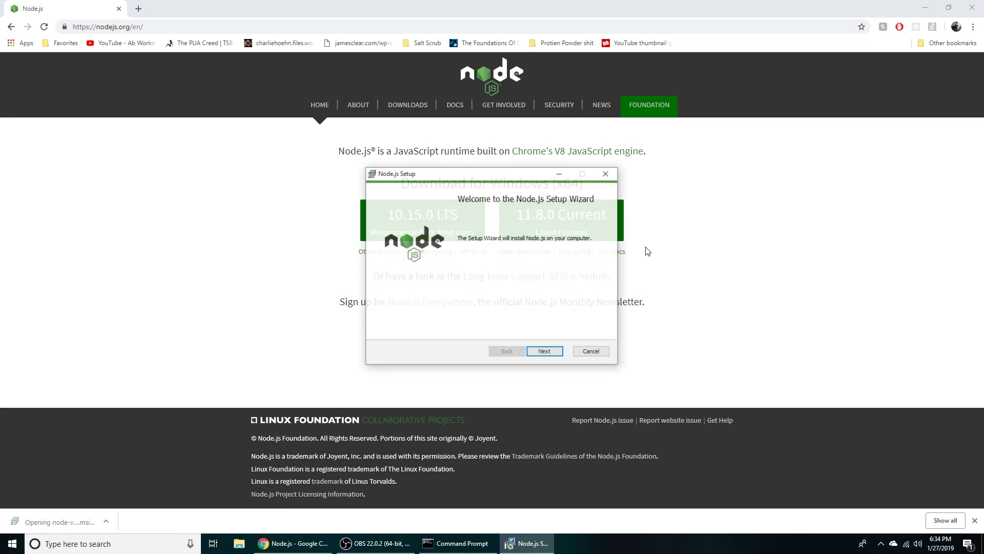
pyautogui.click(543, 350)
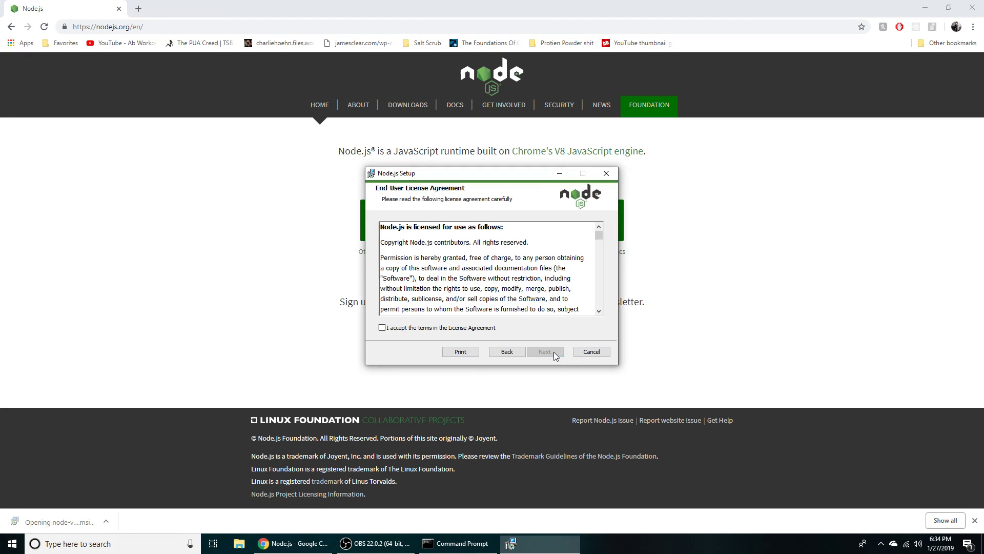
pyautogui.click(383, 327)
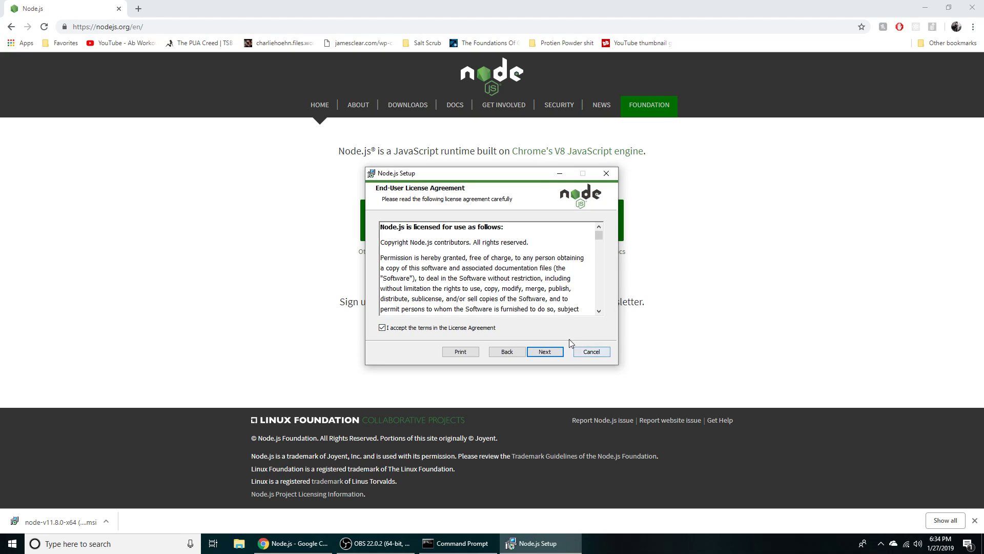
pyautogui.click(544, 352)
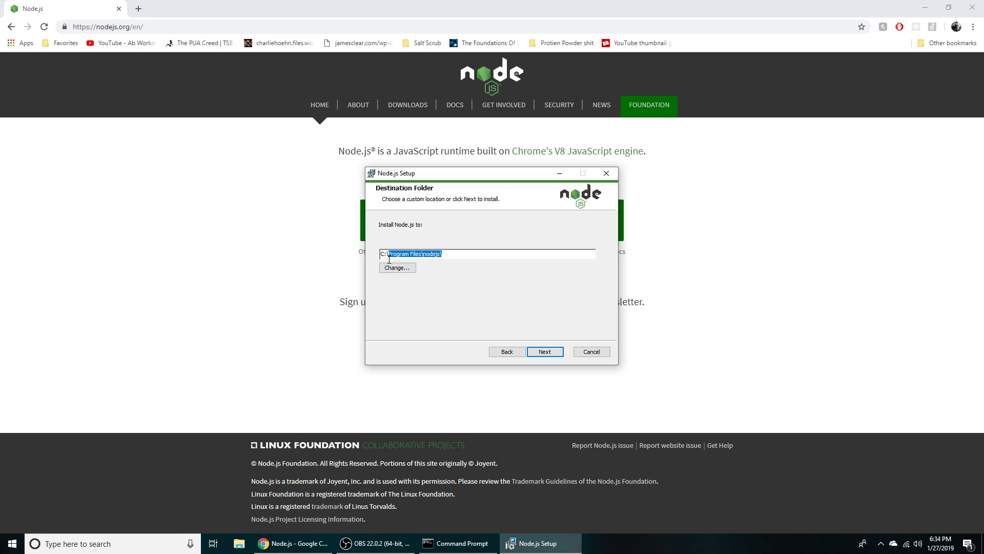
pyautogui.moveTo(521, 314)
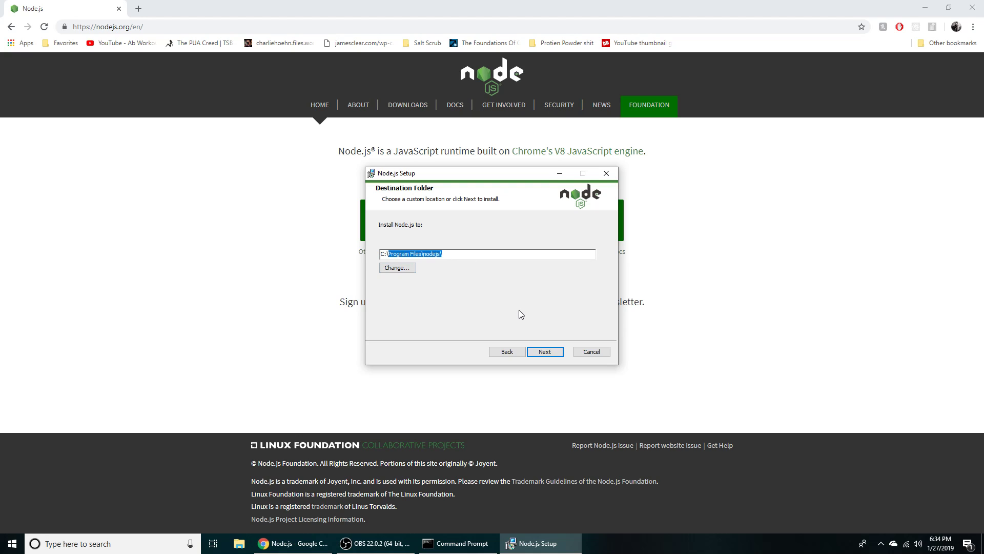
pyautogui.moveTo(583, 331)
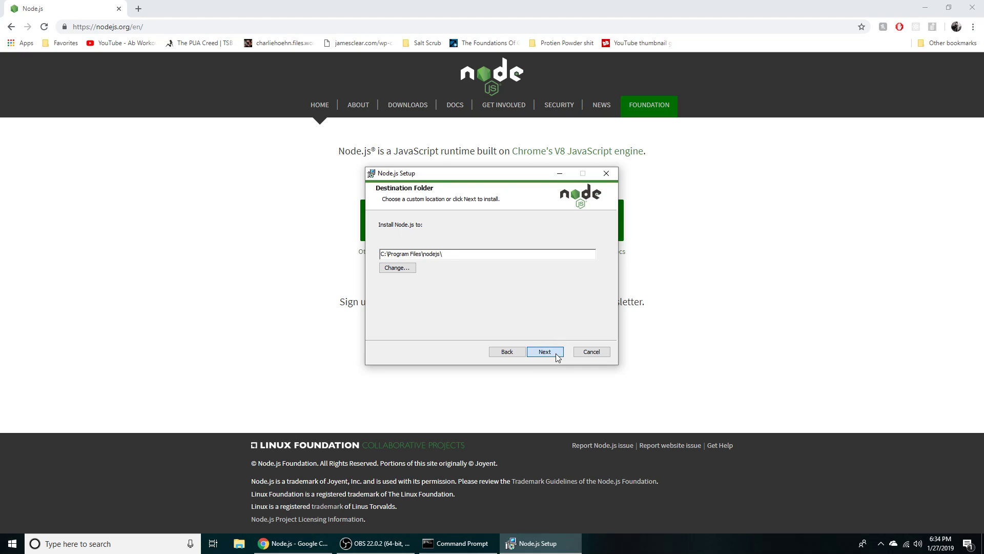
# - Keep the default folder, skip native module tools, install Node.js and finish the wizard
pyautogui.click(543, 351)
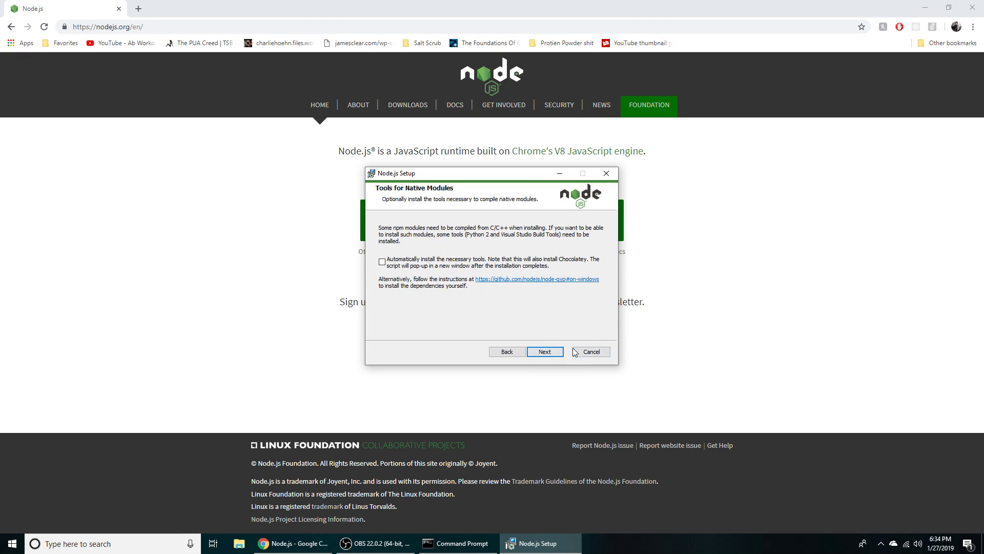
pyautogui.click(544, 352)
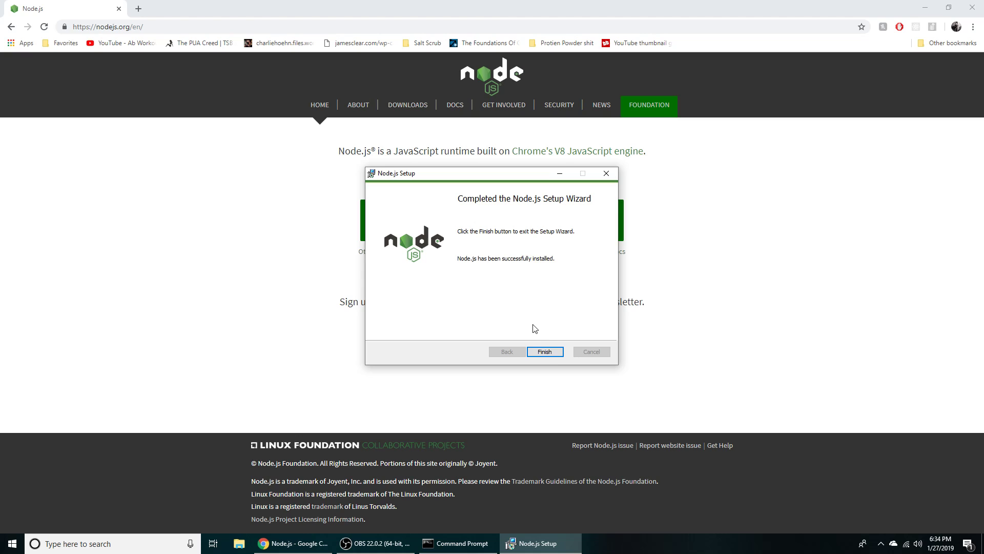
pyautogui.click(544, 351)
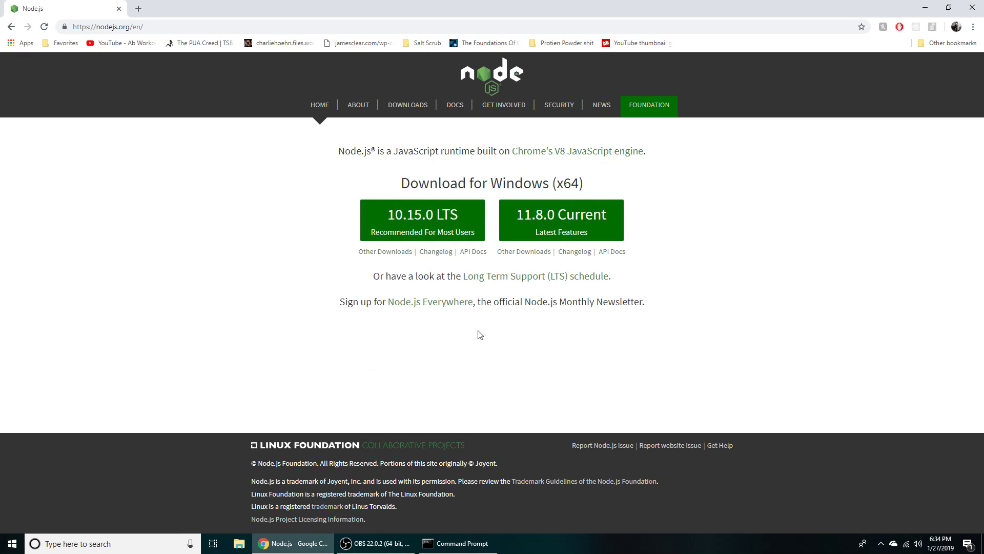
# - Run node -v in Command Prompt to confirm version v11.8.0
pyautogui.click(455, 543)
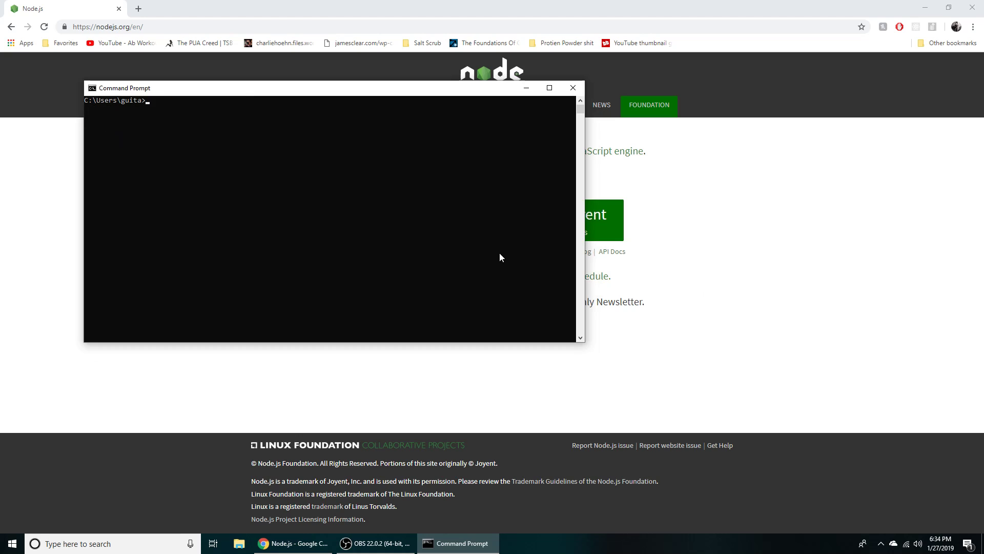
pyautogui.write('node -v')
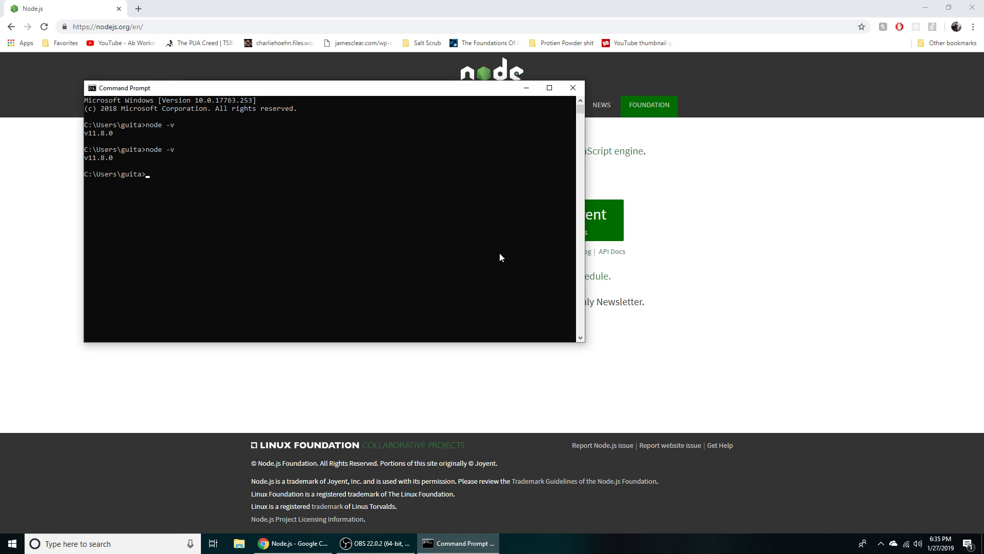
pyautogui.write('https://www.youtube.com/channel/UCnXBkqvH79D7XVFc5uCakHg?view_as=subscriber')
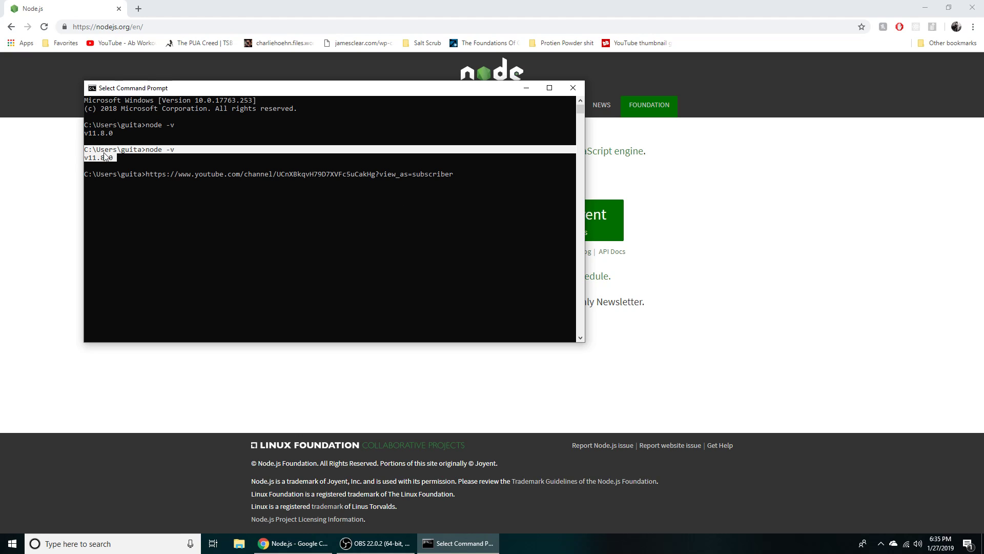
pyautogui.click(375, 165)
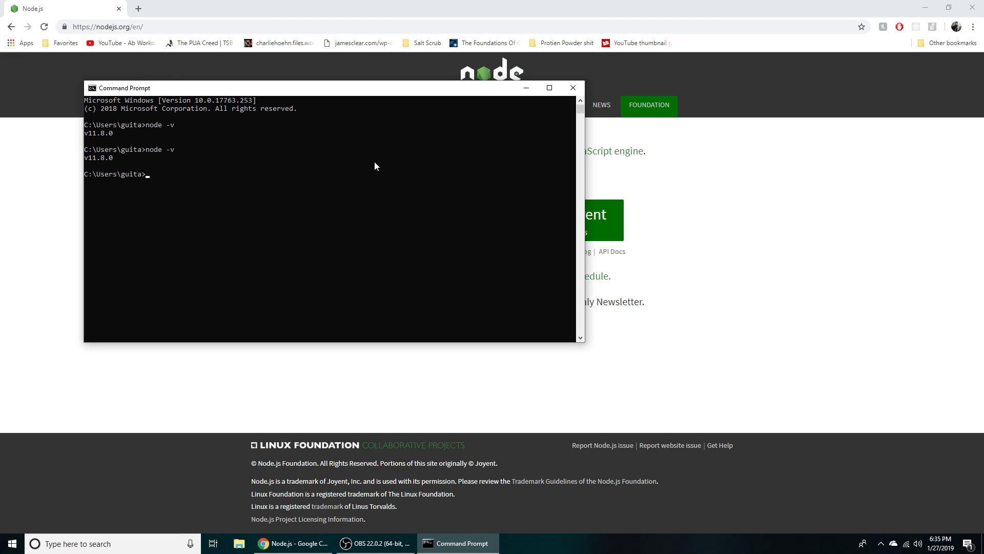
# - Run npm -v to confirm npm version 6.5.0
pyautogui.write('npm -')
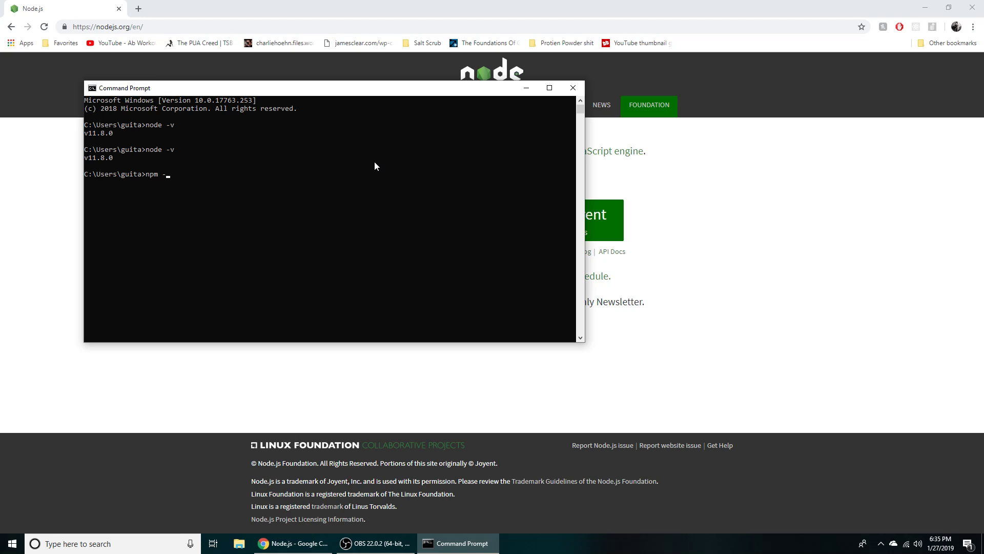
pyautogui.press('Return')
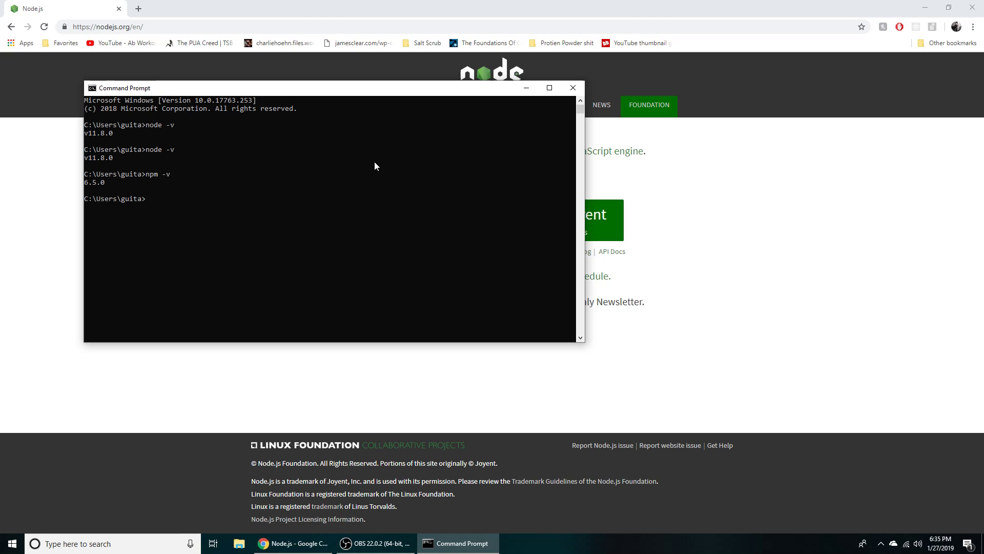